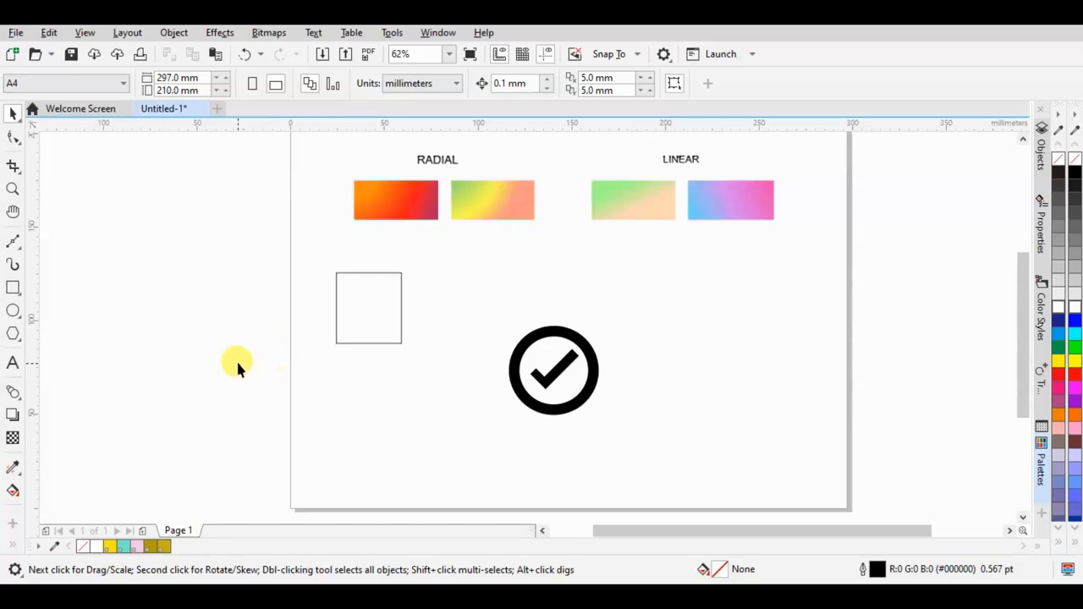
mouse_move(251, 369)
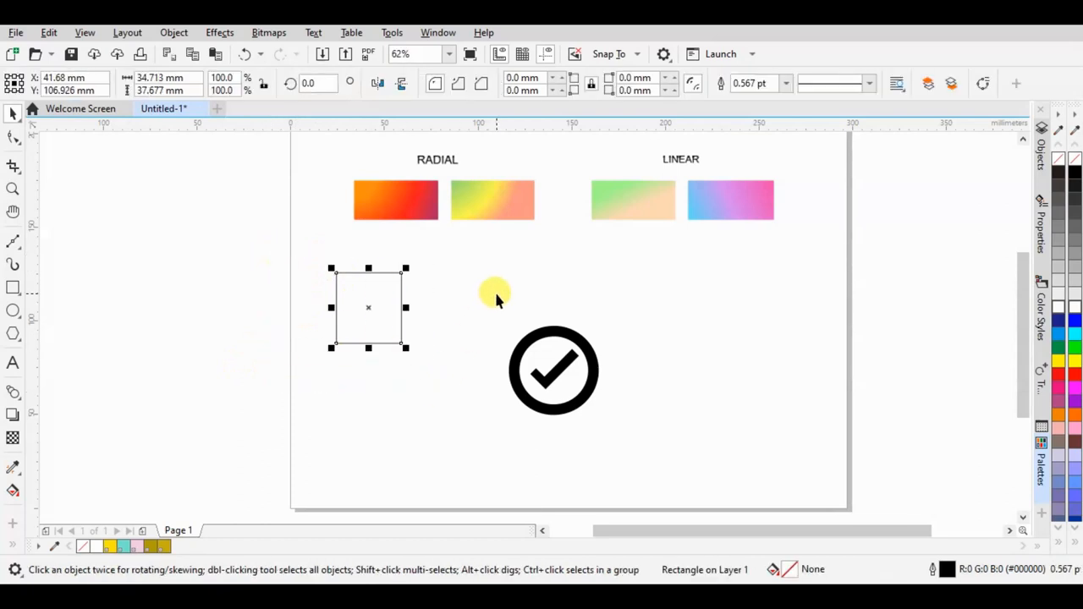
mouse_move(528, 281)
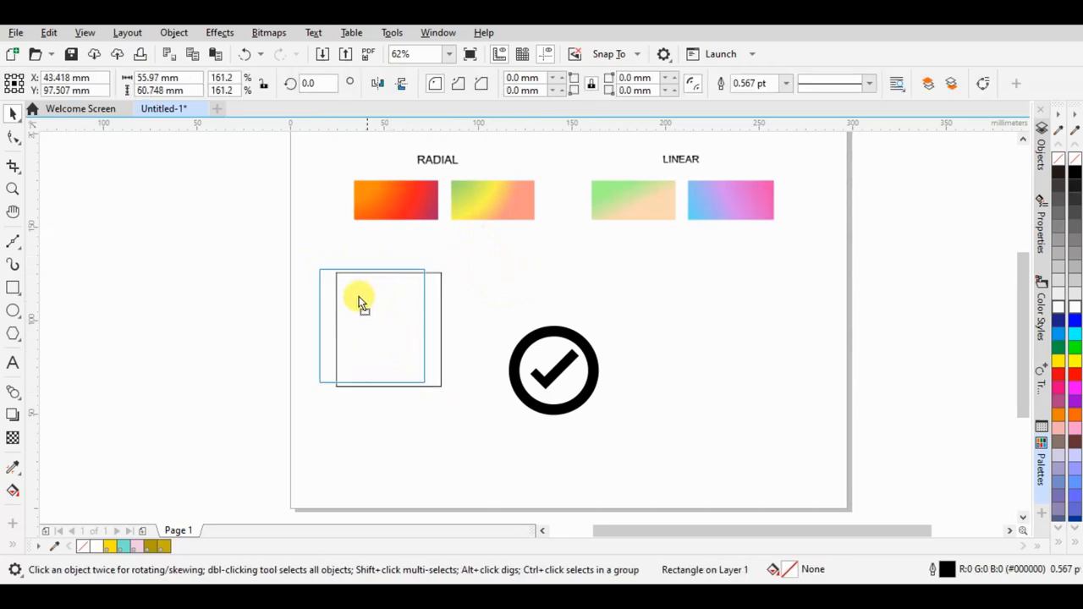
Step: Activate the Pick tool in the toolbox to resize the empty square
left_click(14, 470)
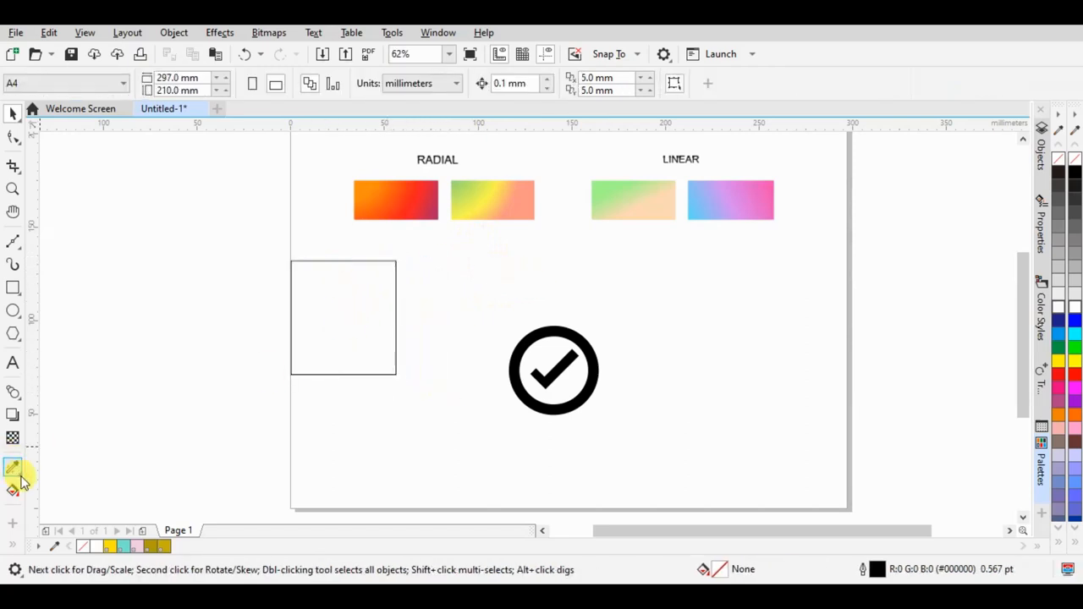
left_click(14, 467)
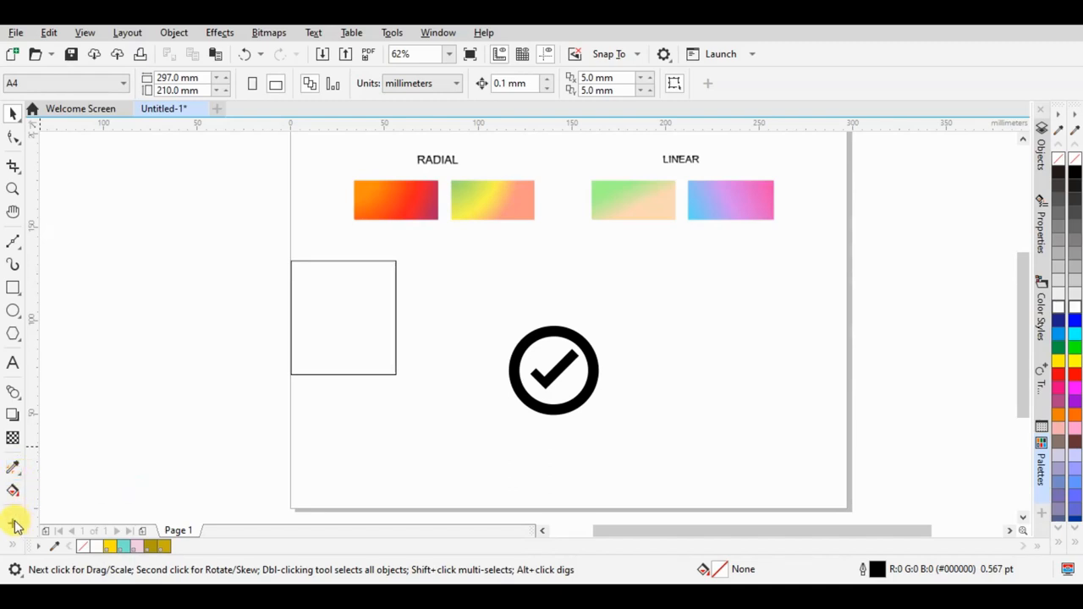
left_click(14, 525)
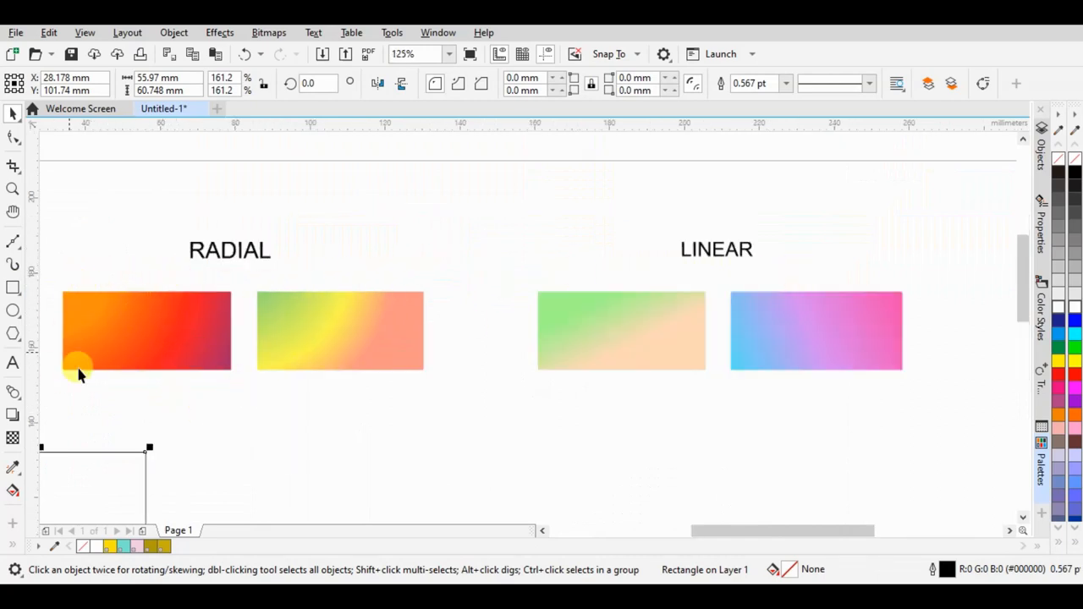
mouse_move(590, 345)
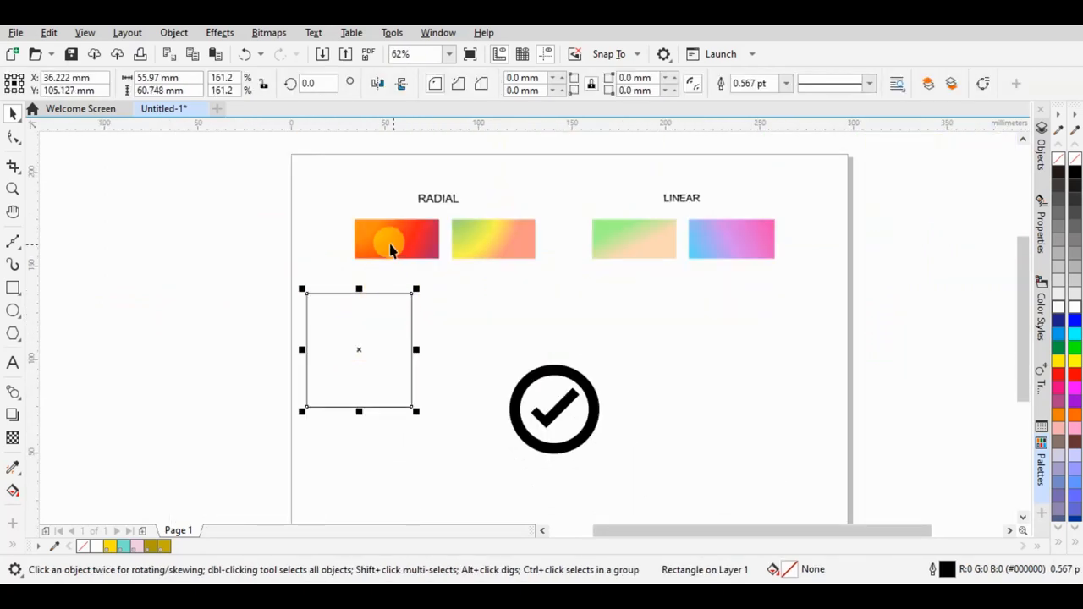
Step: Give the square a fountain fill with the Interactive Fill tool and make it a radial gradient
left_click(14, 393)
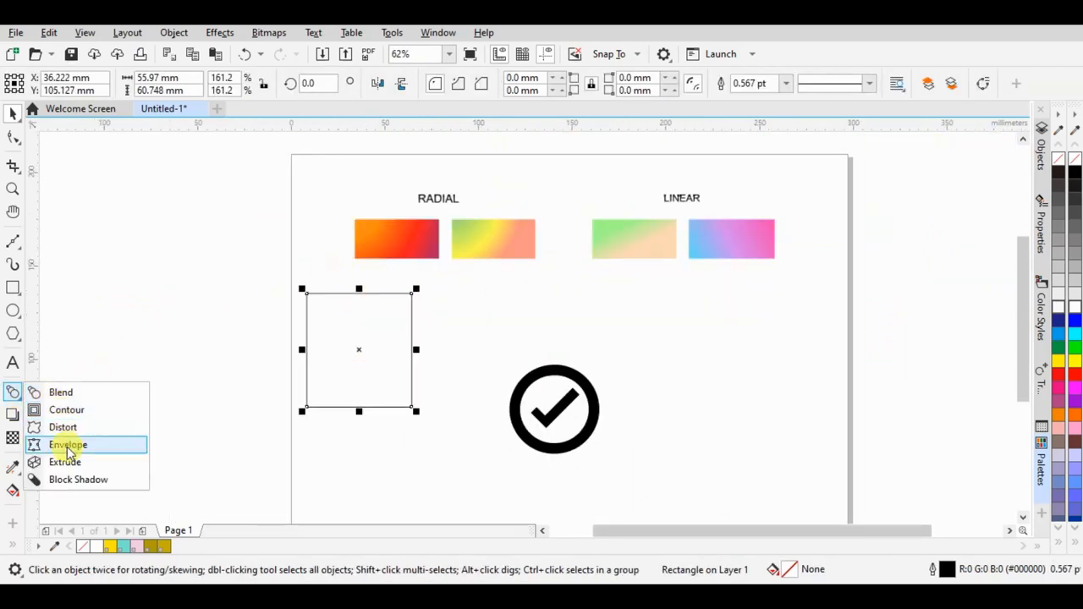
mouse_move(61, 393)
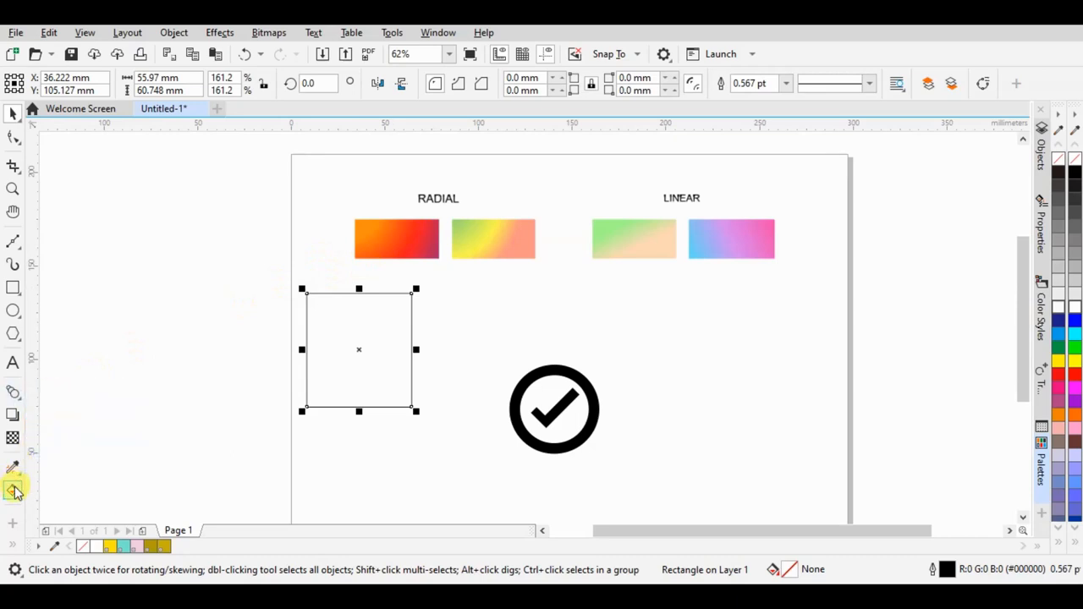
left_click(13, 491)
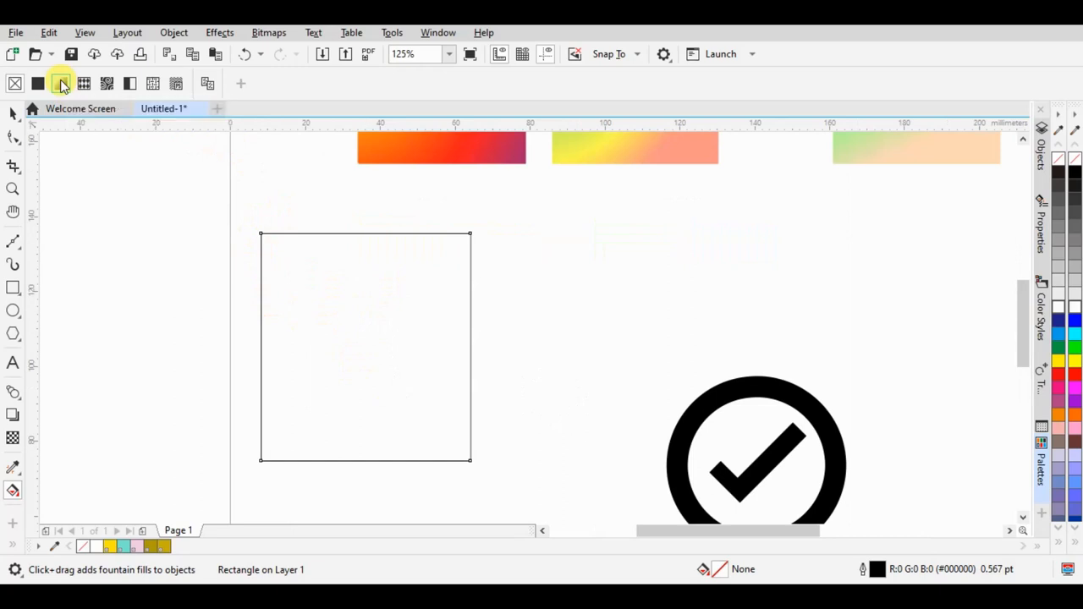
left_click(282, 83)
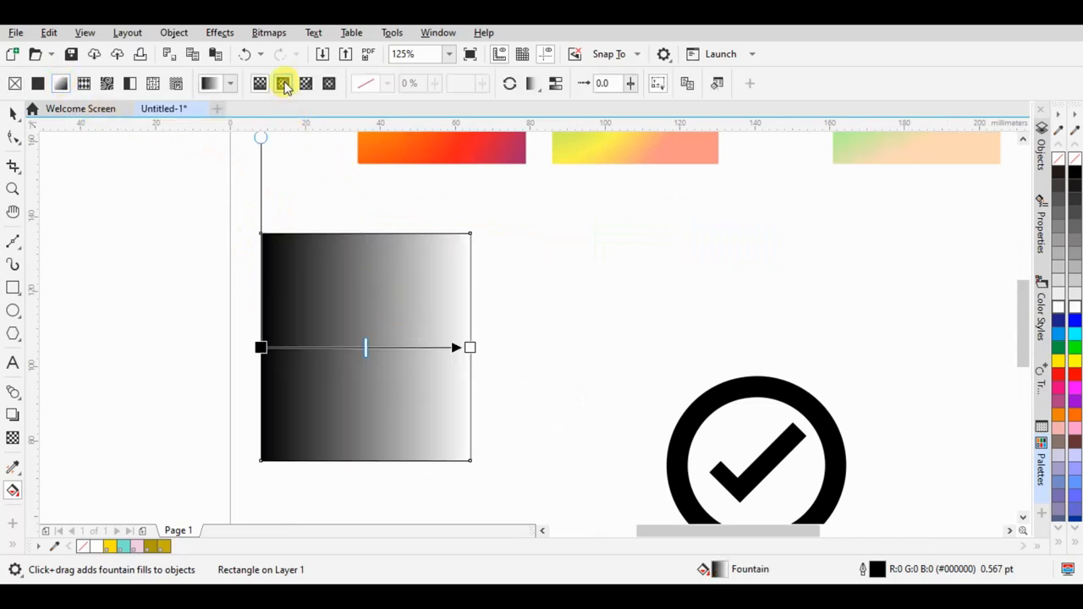
mouse_move(284, 83)
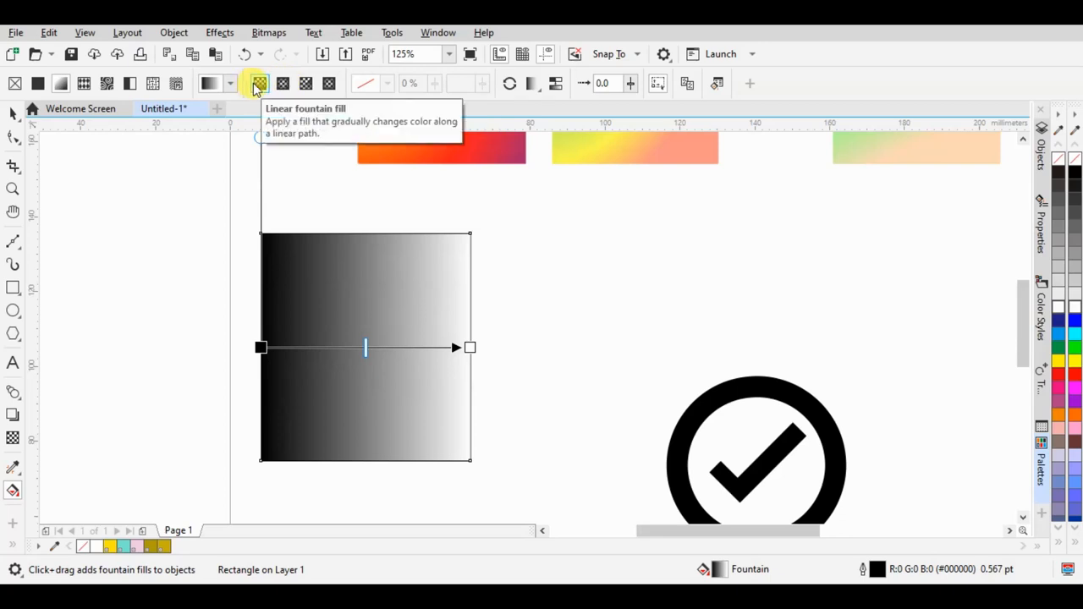
left_click(329, 83)
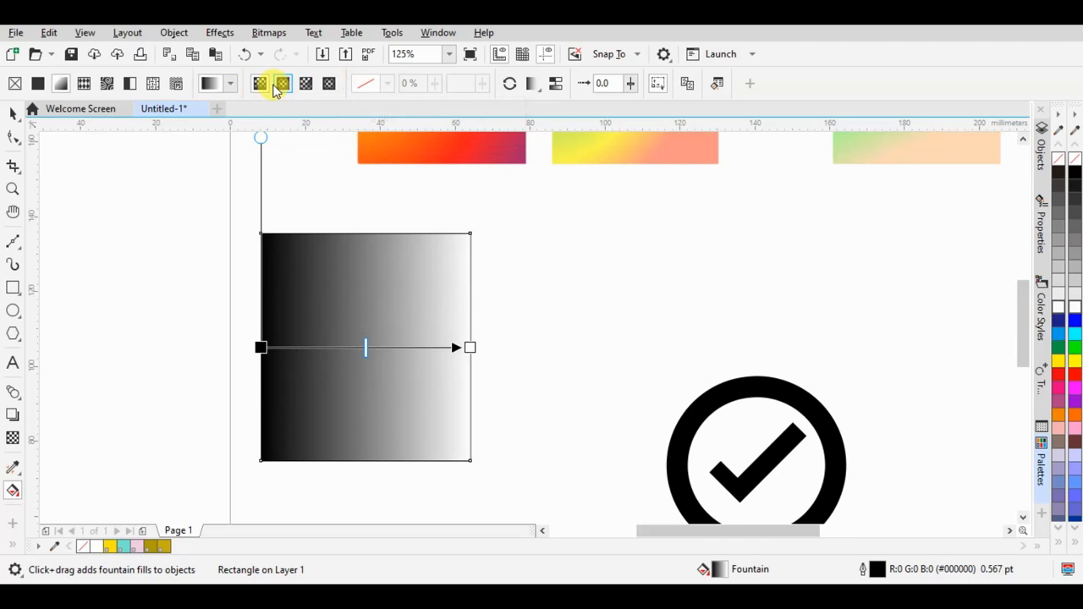
left_click(261, 83)
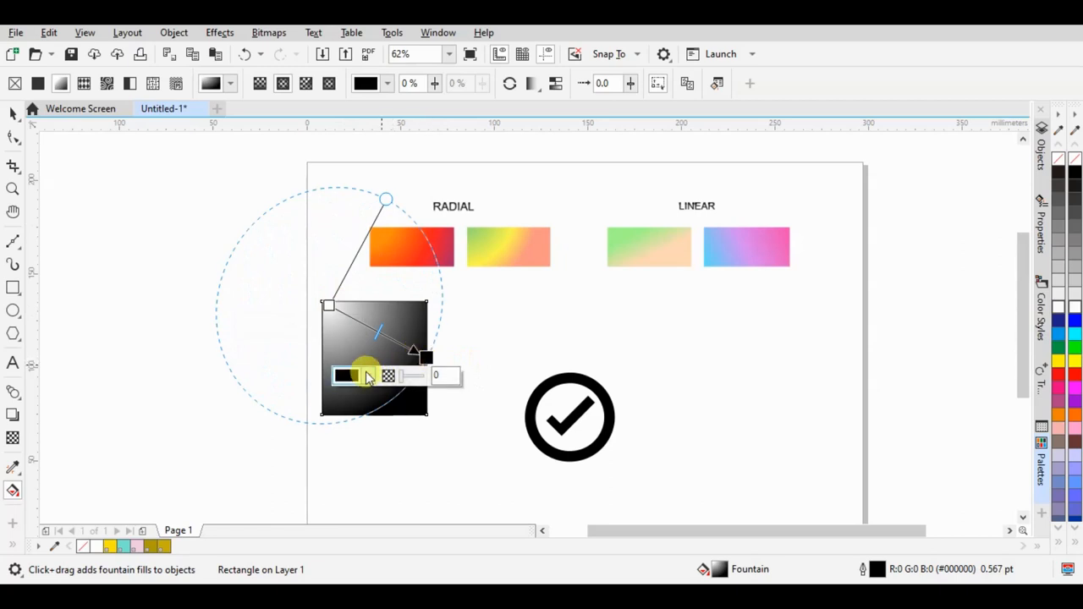
Step: Set the gradient nodes to orange and purple using the node colour picker
left_click(389, 375)
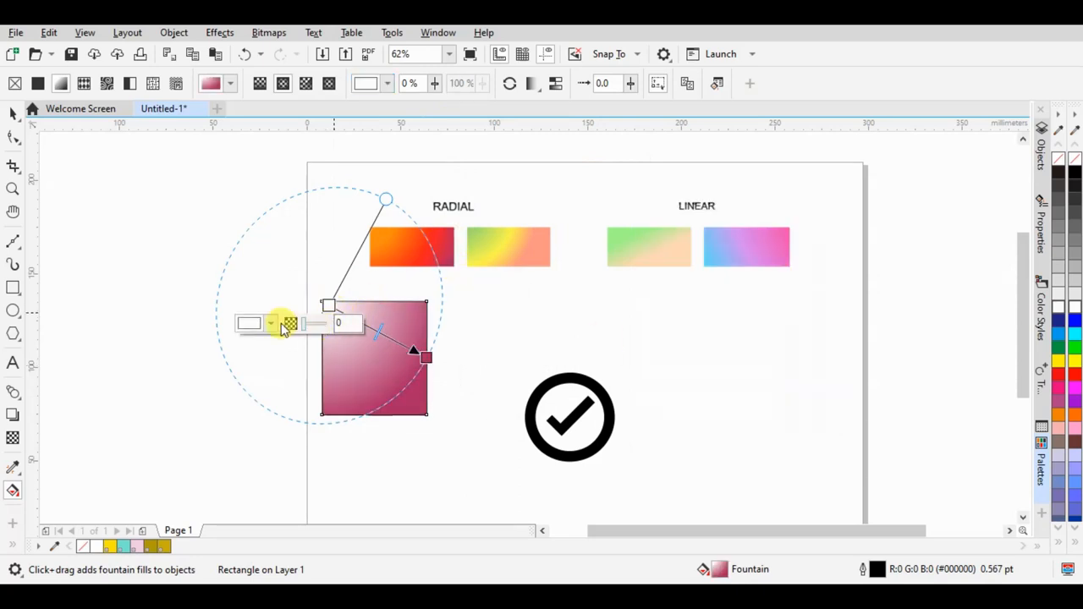
left_click(271, 324)
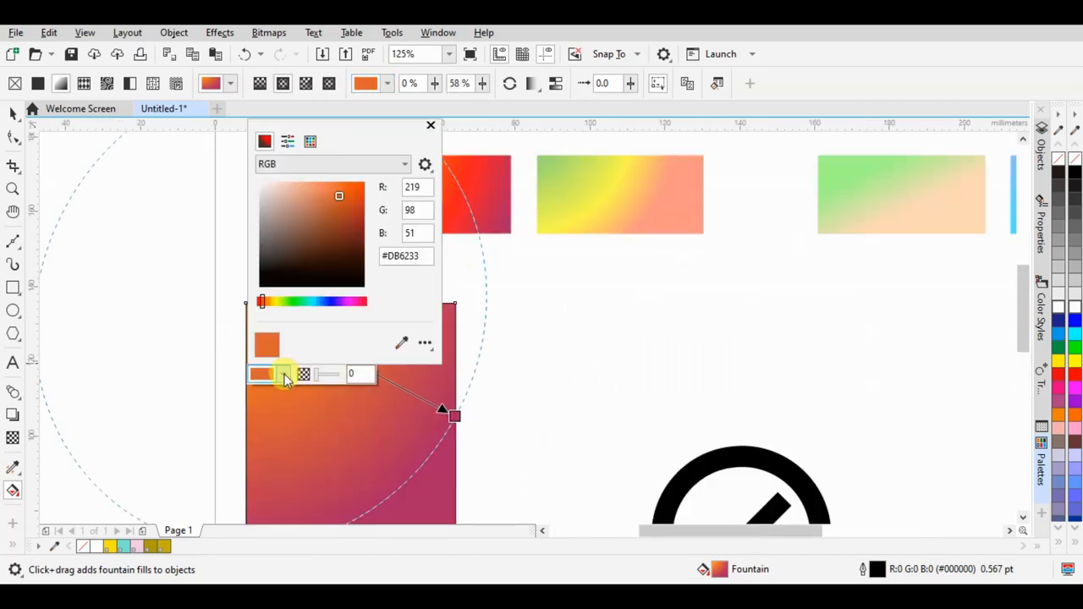
left_click(458, 184)
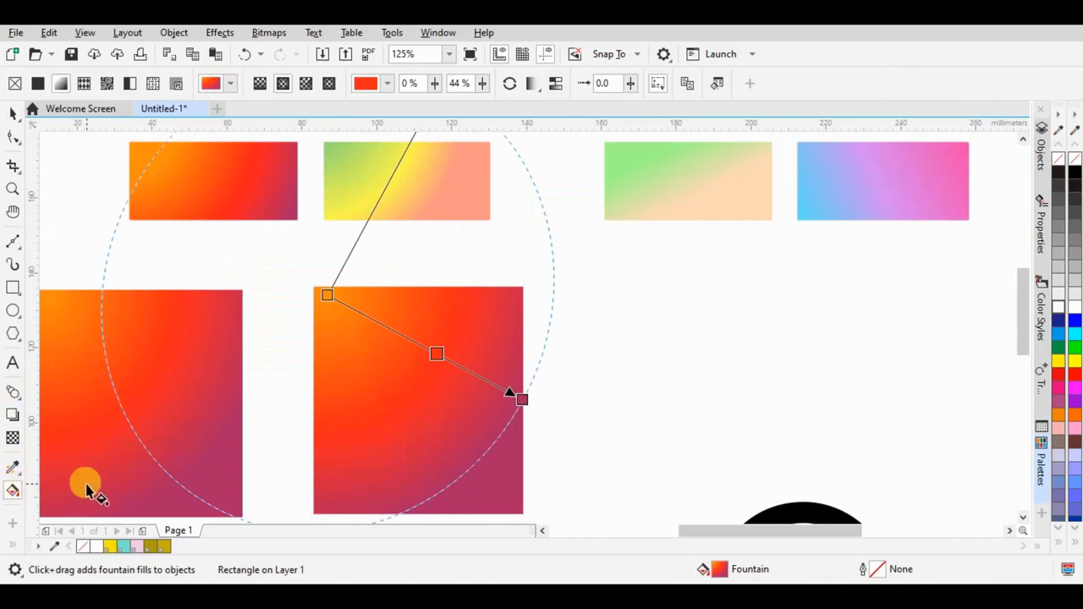
mouse_move(14, 491)
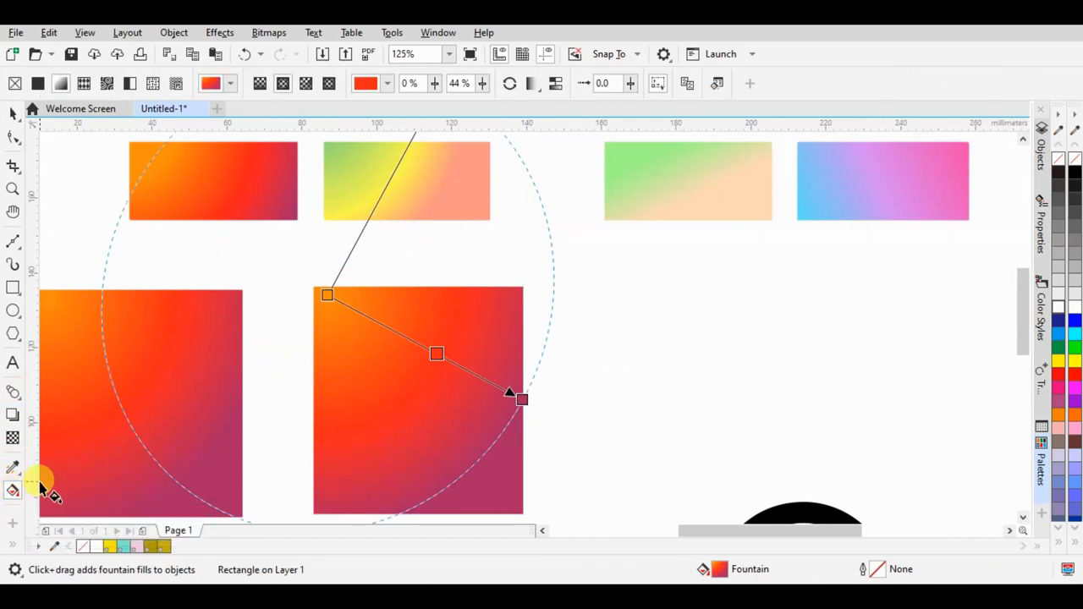
mouse_move(159, 423)
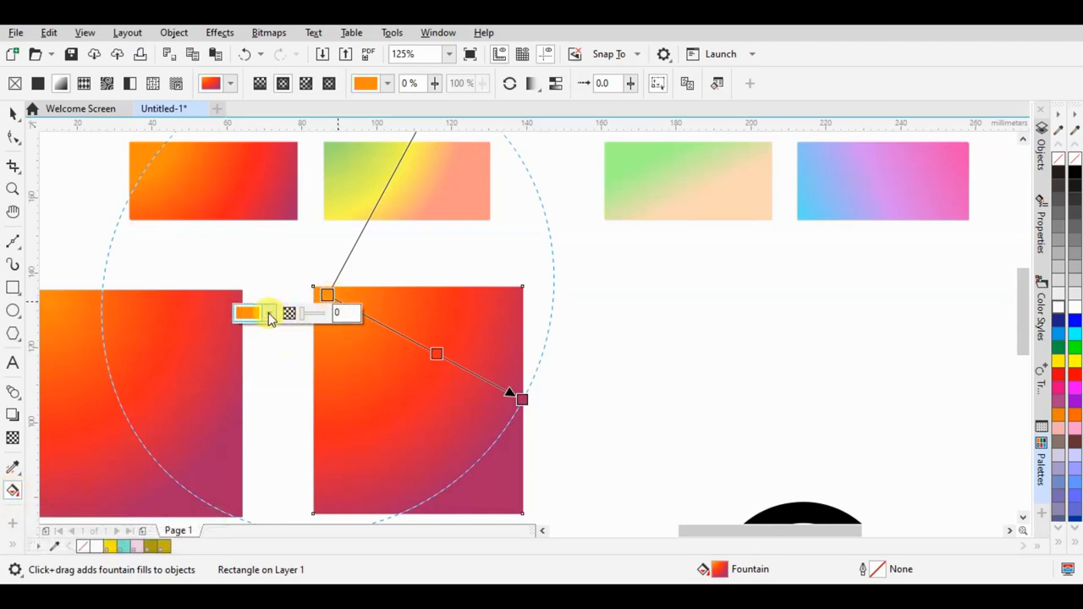
Step: Change the copy's gradient start node to yellow for a yellow-to-salmon fill
left_click(247, 313)
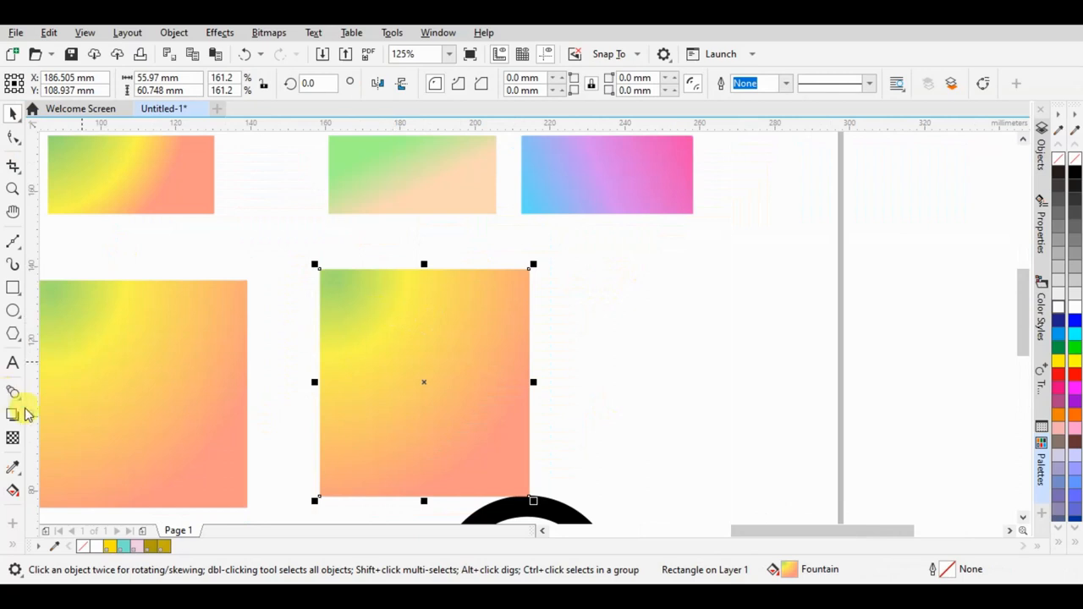
Step: Drag a diagonal linear fountain fill on the copy and edit node colours for green-to-peach and blue-to-pink
left_click_drag(332, 278, 528, 383)
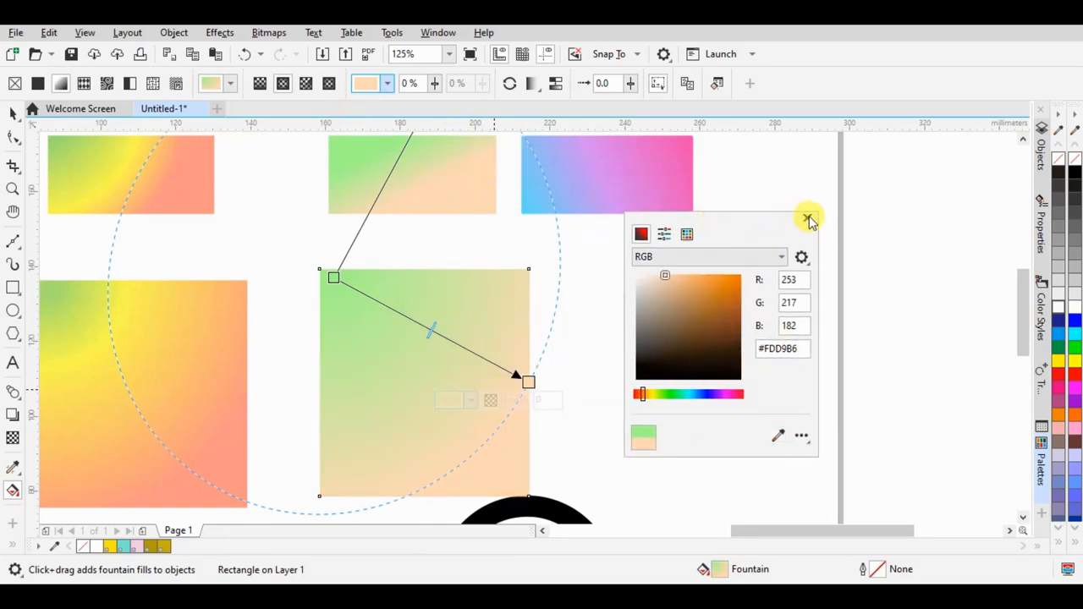
left_click(808, 216)
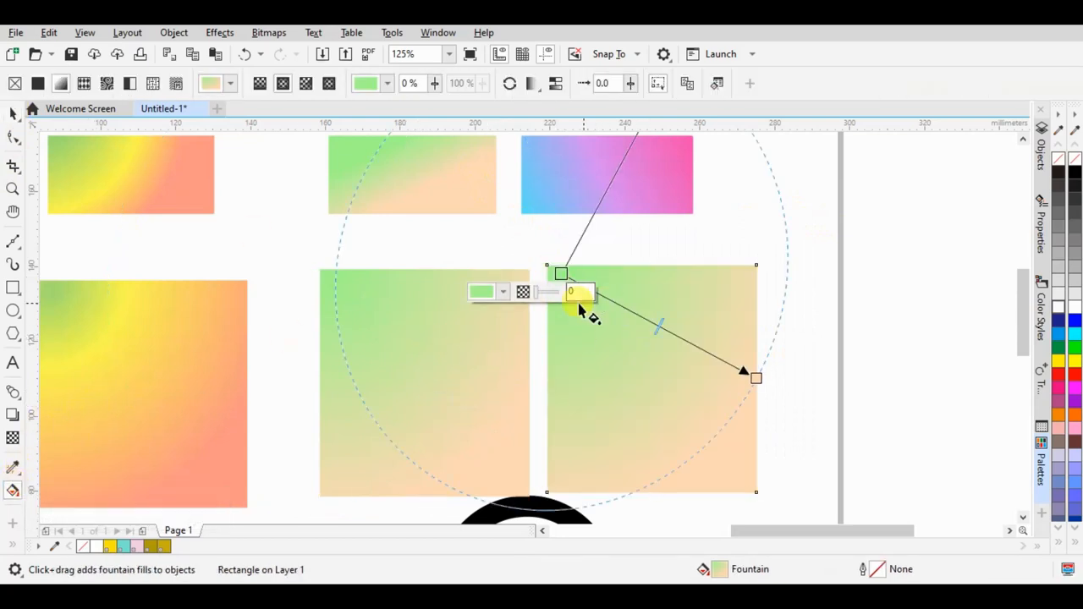
left_click(501, 292)
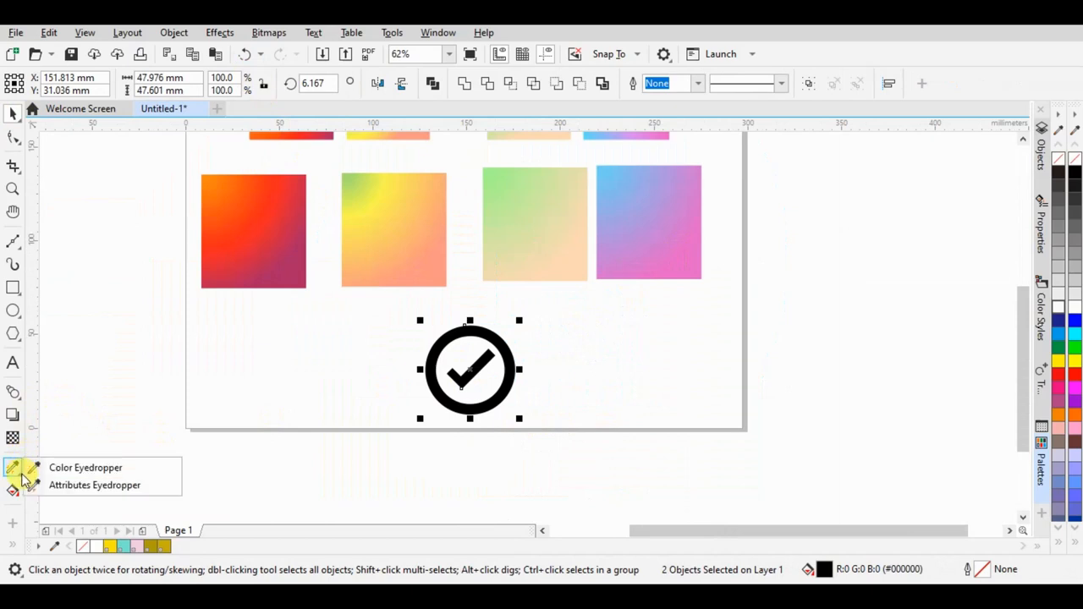
mouse_move(94, 484)
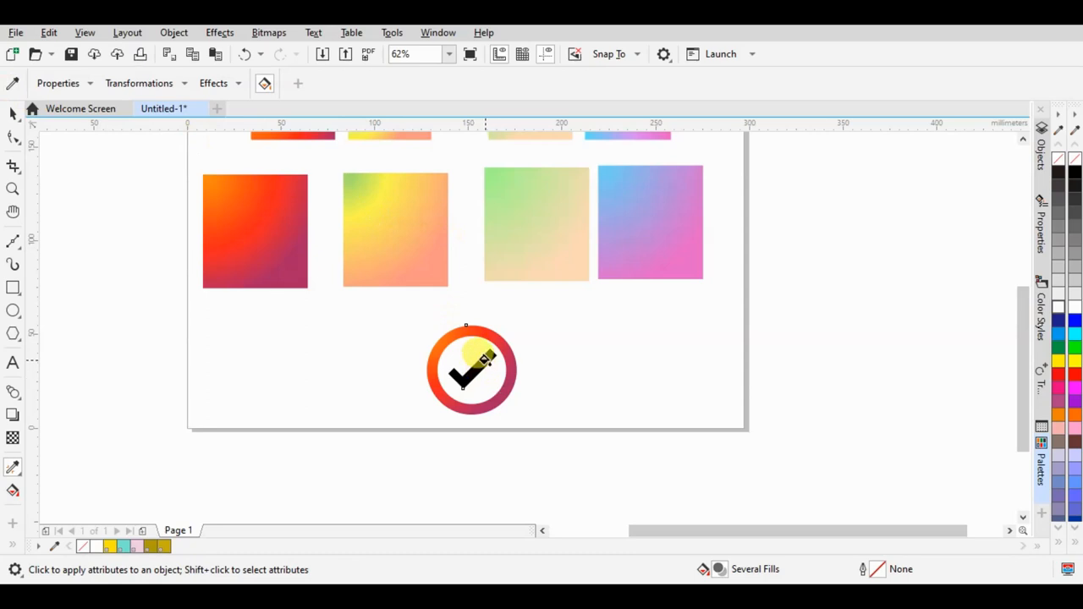
Step: Enter 125 while applying the sampled gradients to the checkmark icon's ring and tick
type("125")
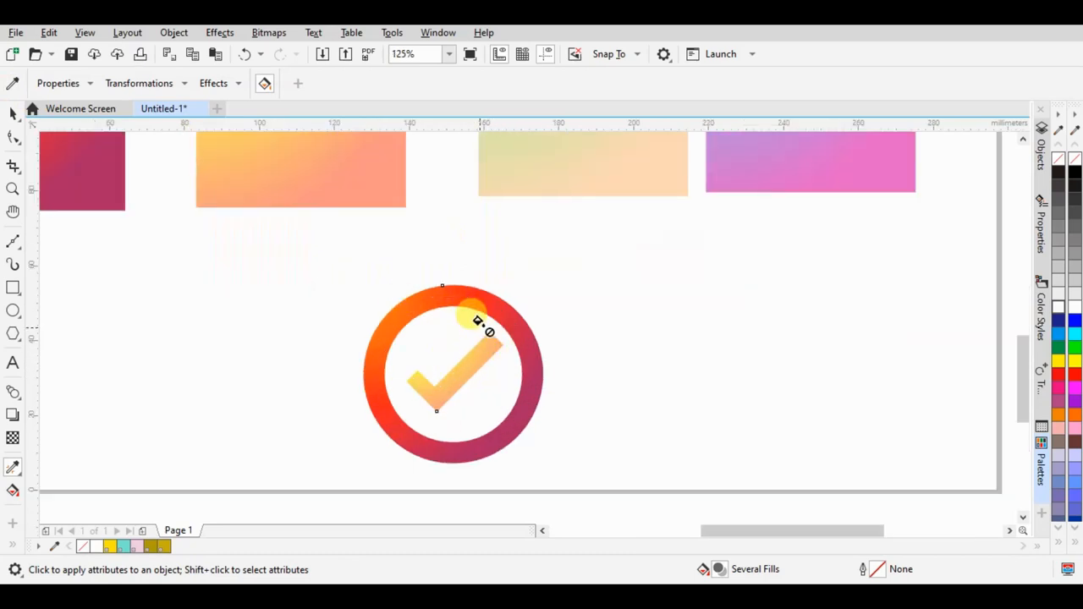